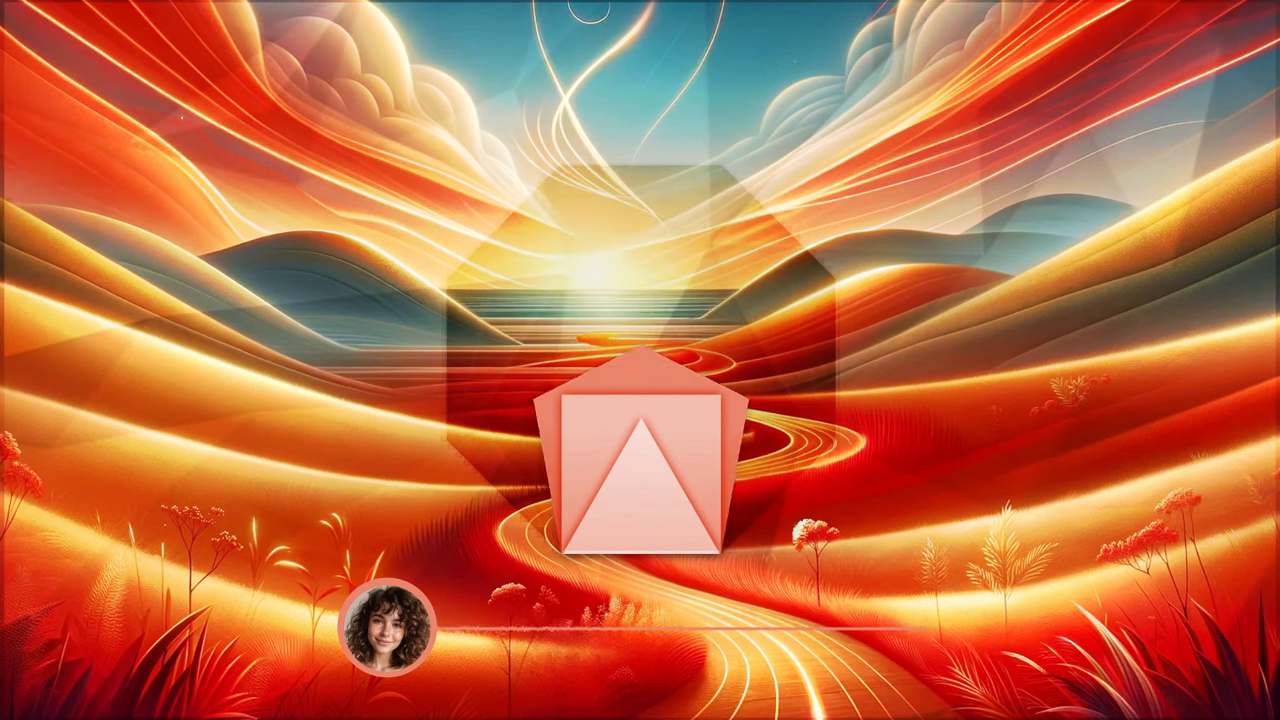
left_click(640, 460)
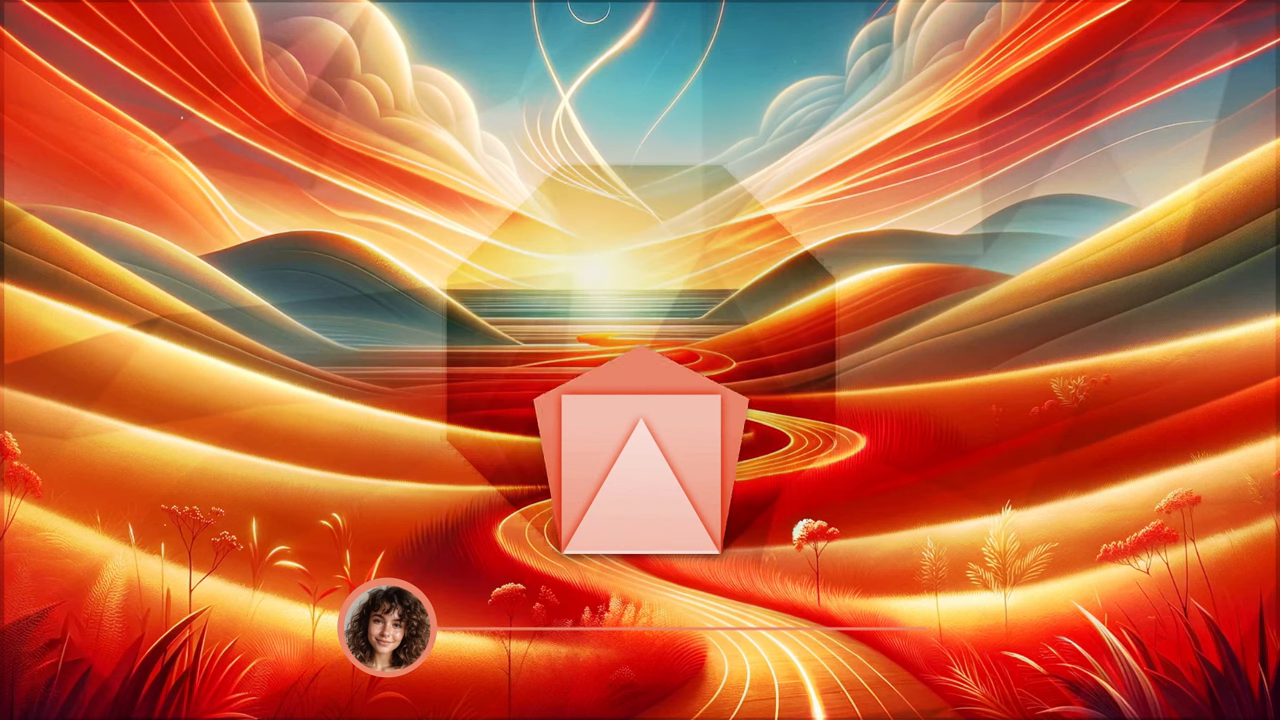
left_click(640, 460)
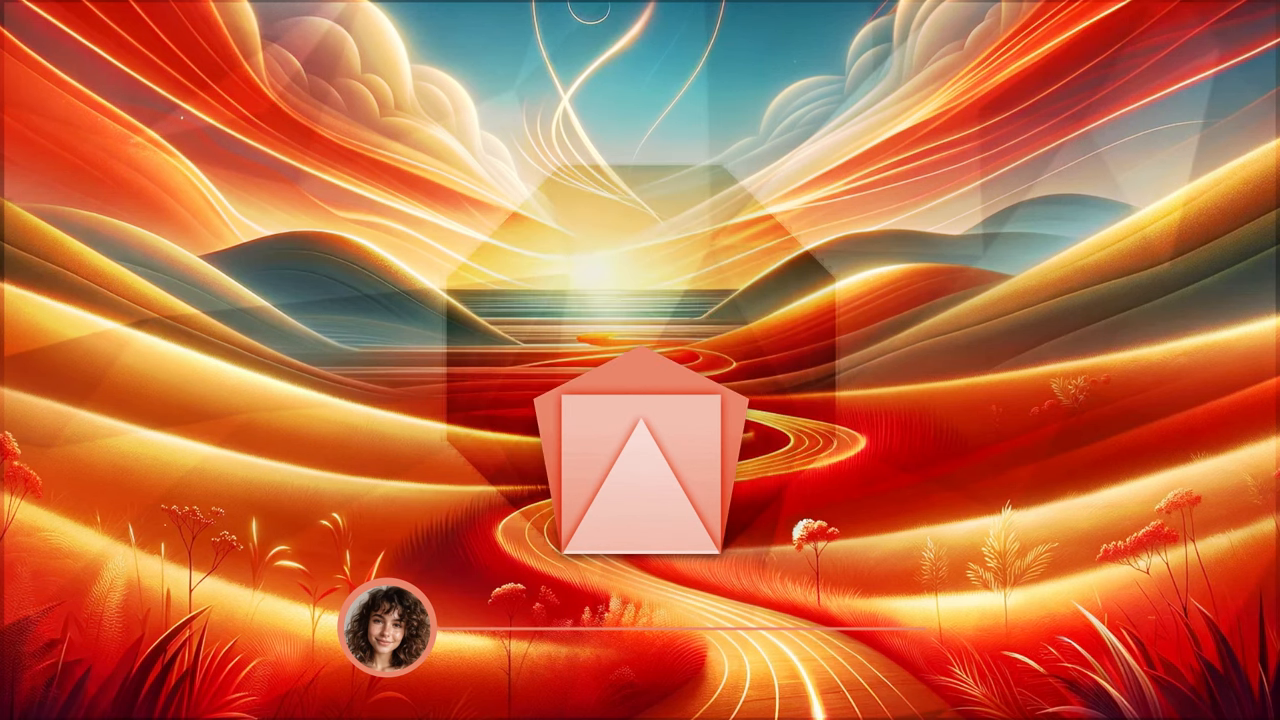
left_click(640, 470)
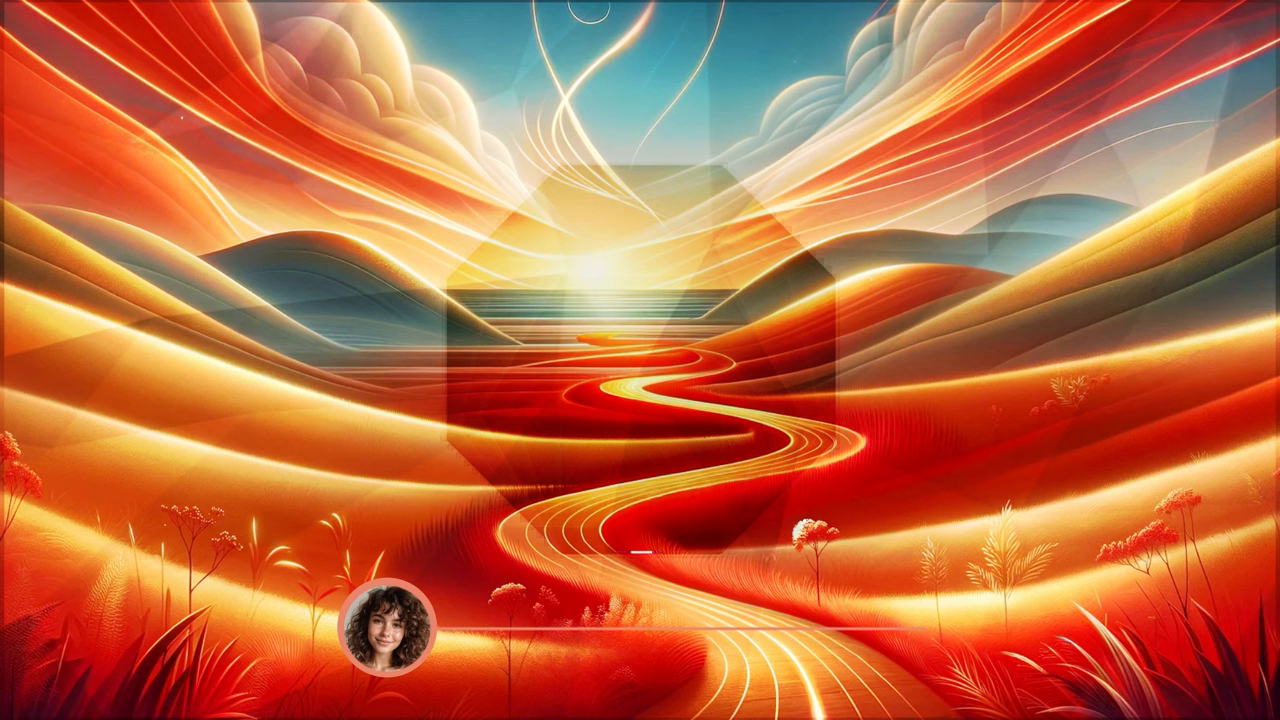